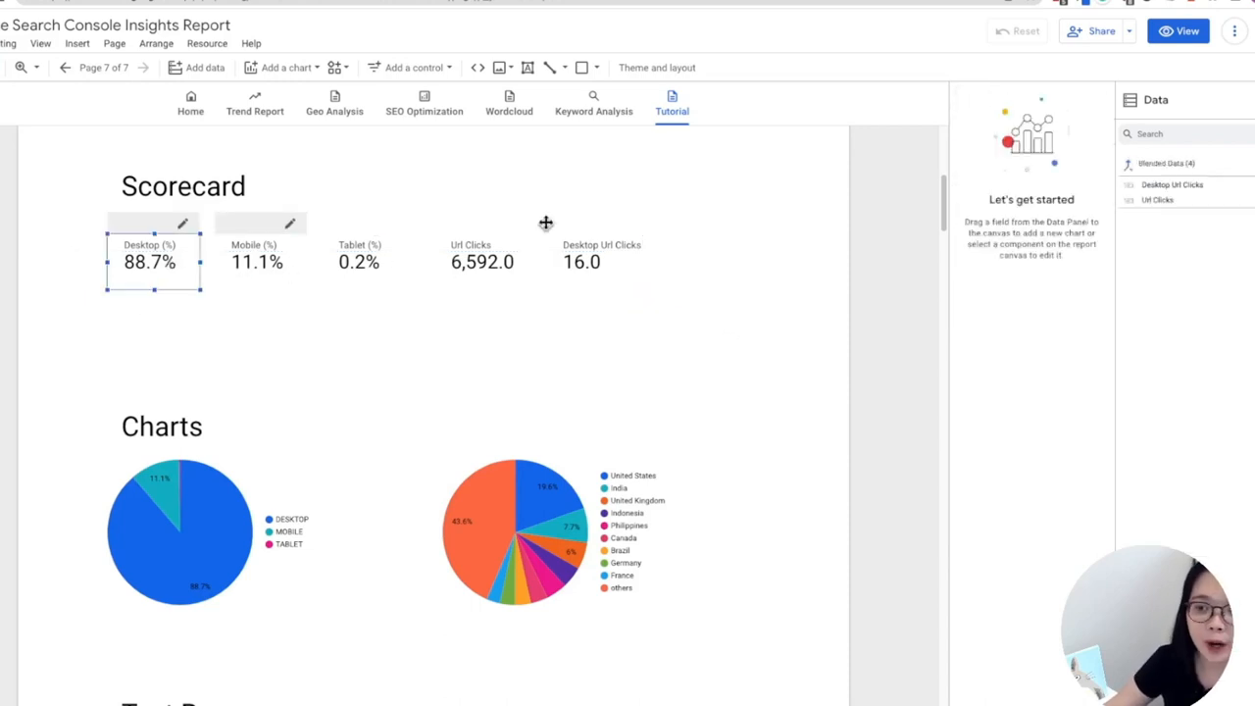
Style the Desktop (%) scorecard with a solid blue background and white font
{"action": "left_click", "coordinate": [149, 262]}
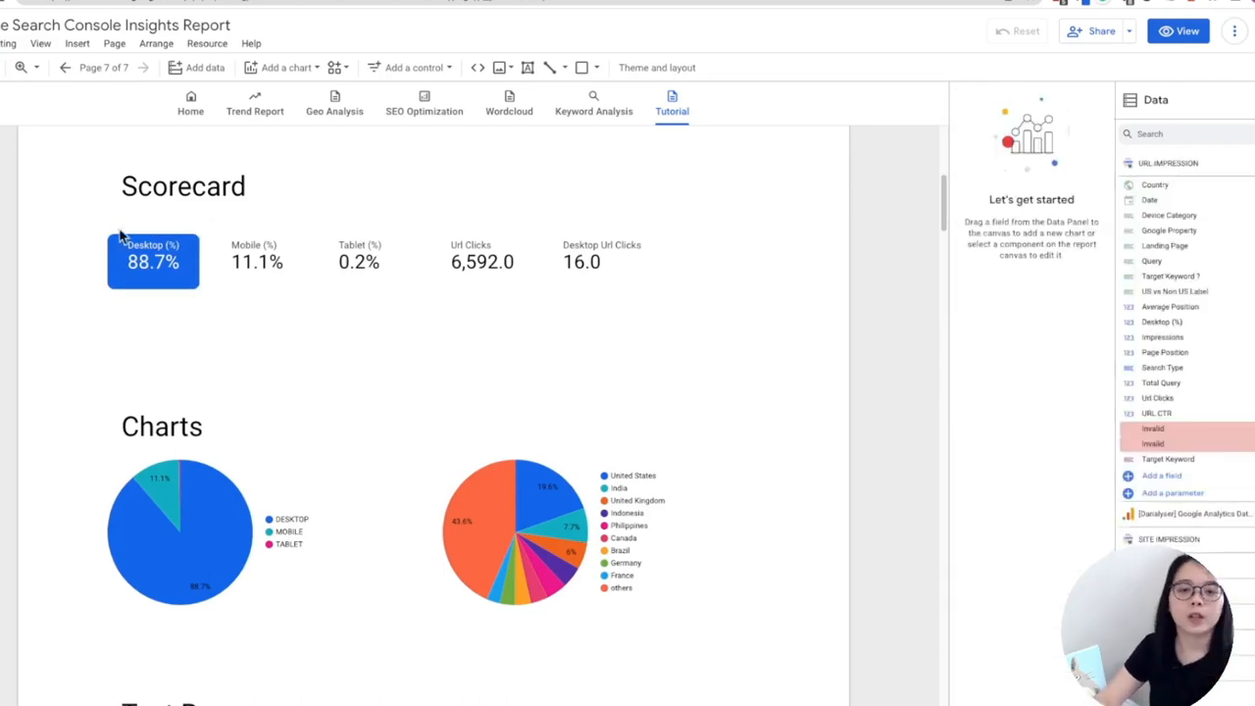
{"action": "left_click", "coordinate": [153, 260]}
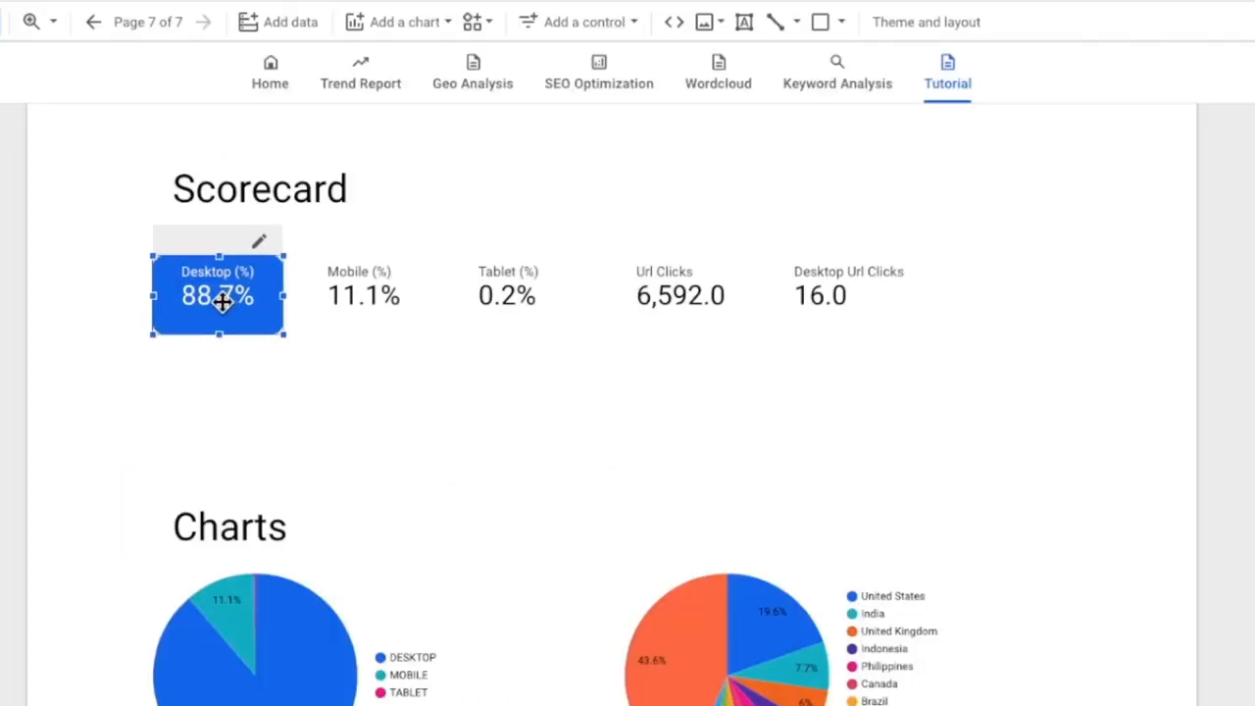
Copy the Desktop scorecard and paste only its style onto the Mobile, Tablet and URL-click scorecards
{"action": "right_click", "coordinate": [217, 294]}
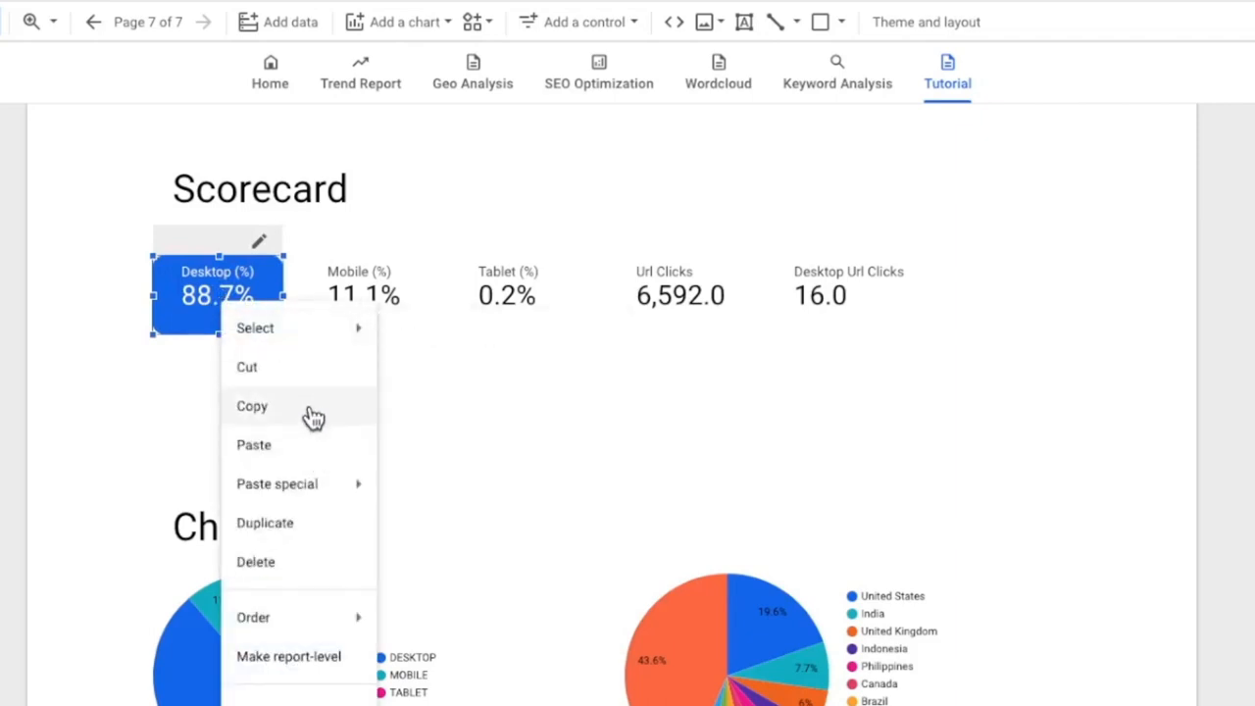
{"action": "left_click", "coordinate": [252, 405]}
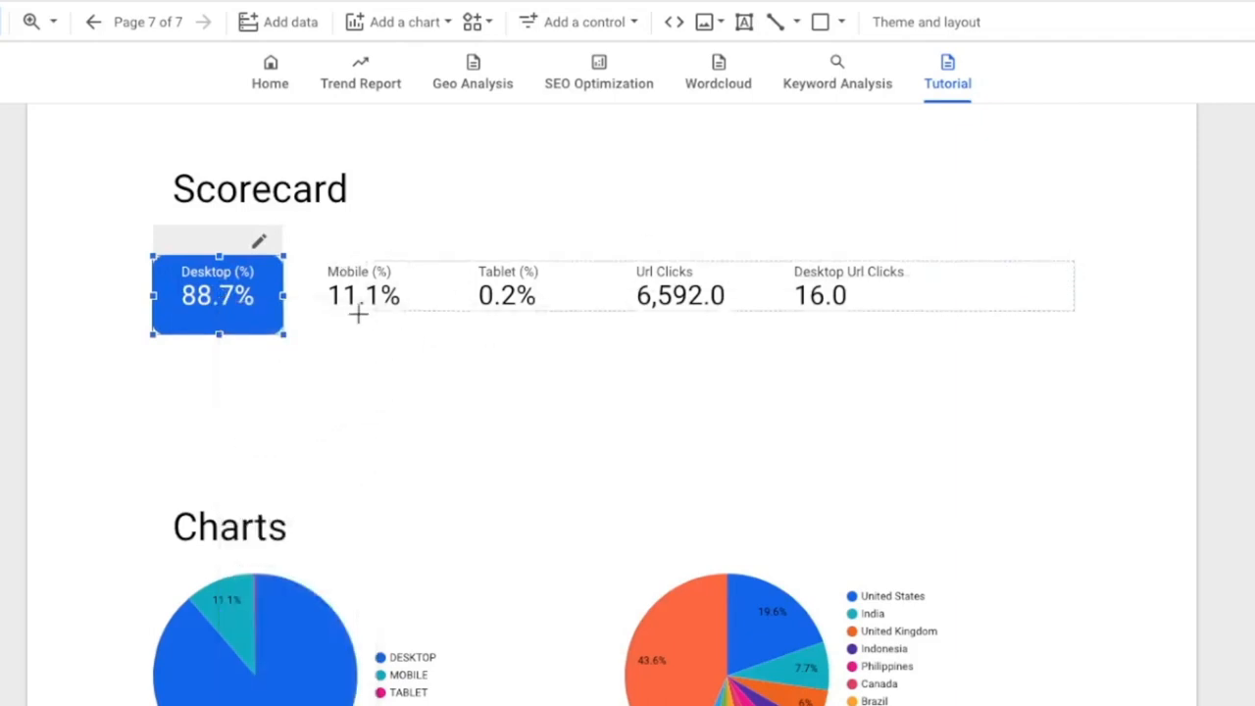
{"action": "right_click", "coordinate": [363, 294]}
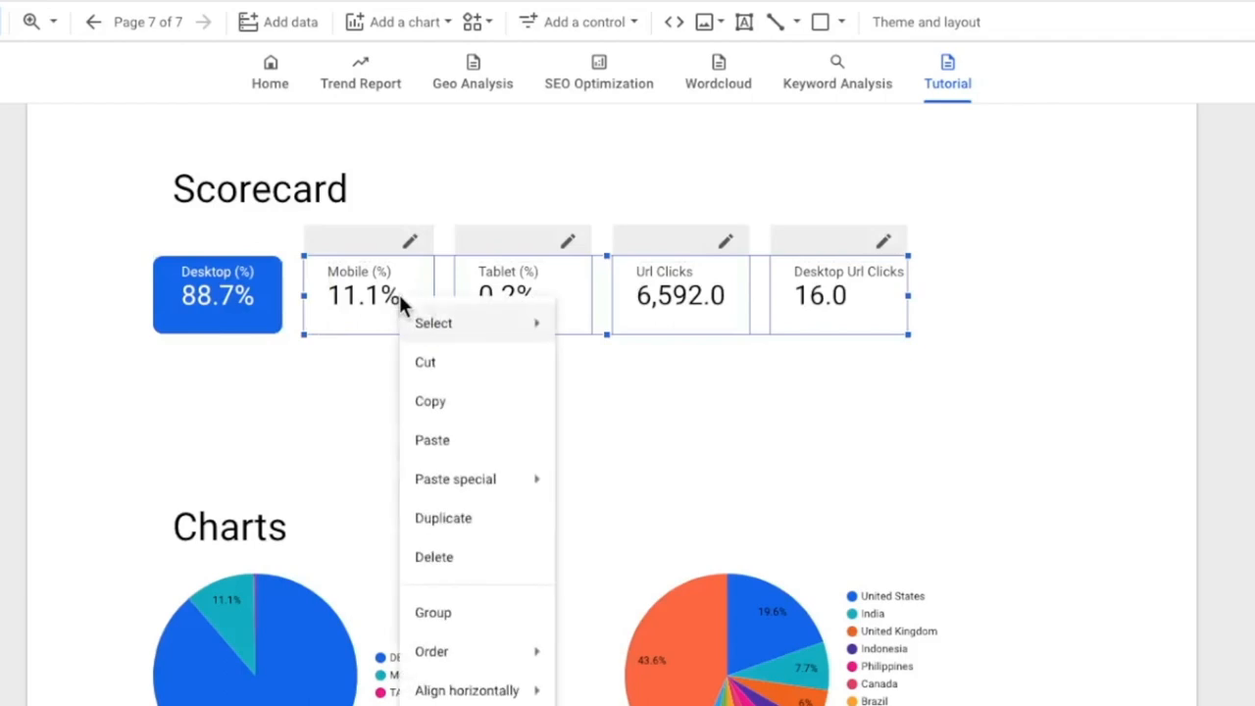
{"action": "mouse_move", "coordinate": [454, 478]}
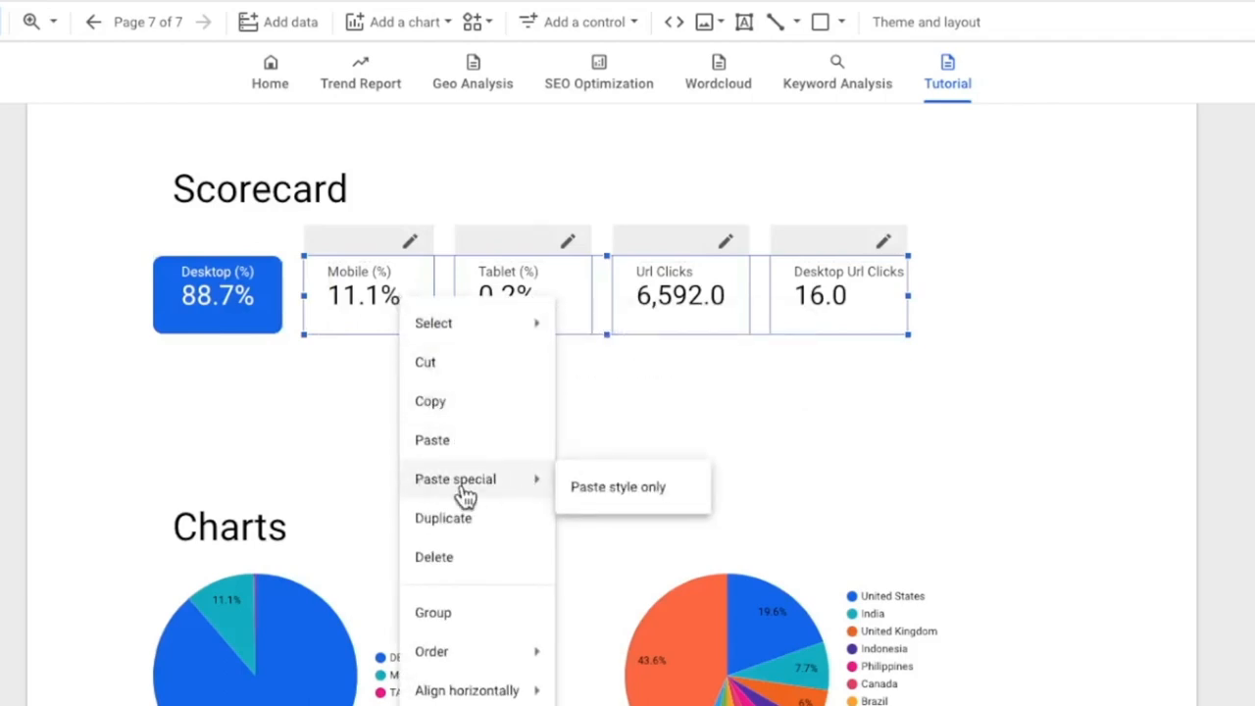
{"action": "mouse_move", "coordinate": [617, 486]}
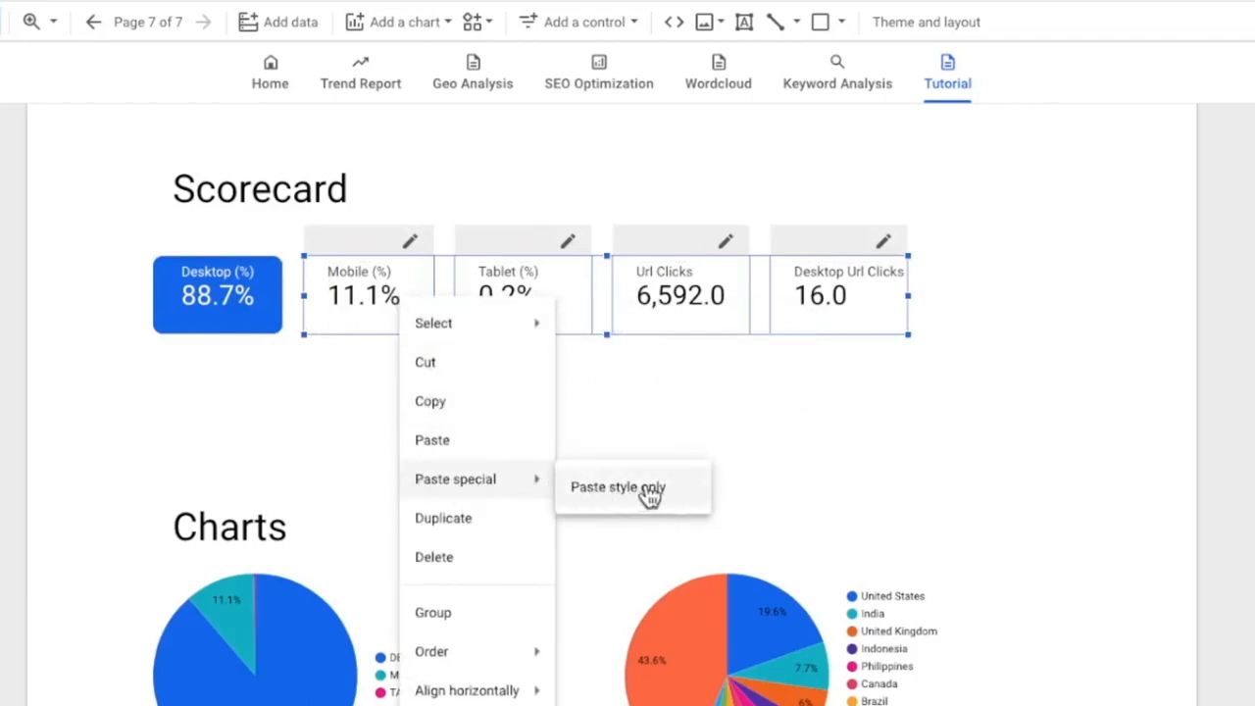
{"action": "left_click", "coordinate": [618, 486]}
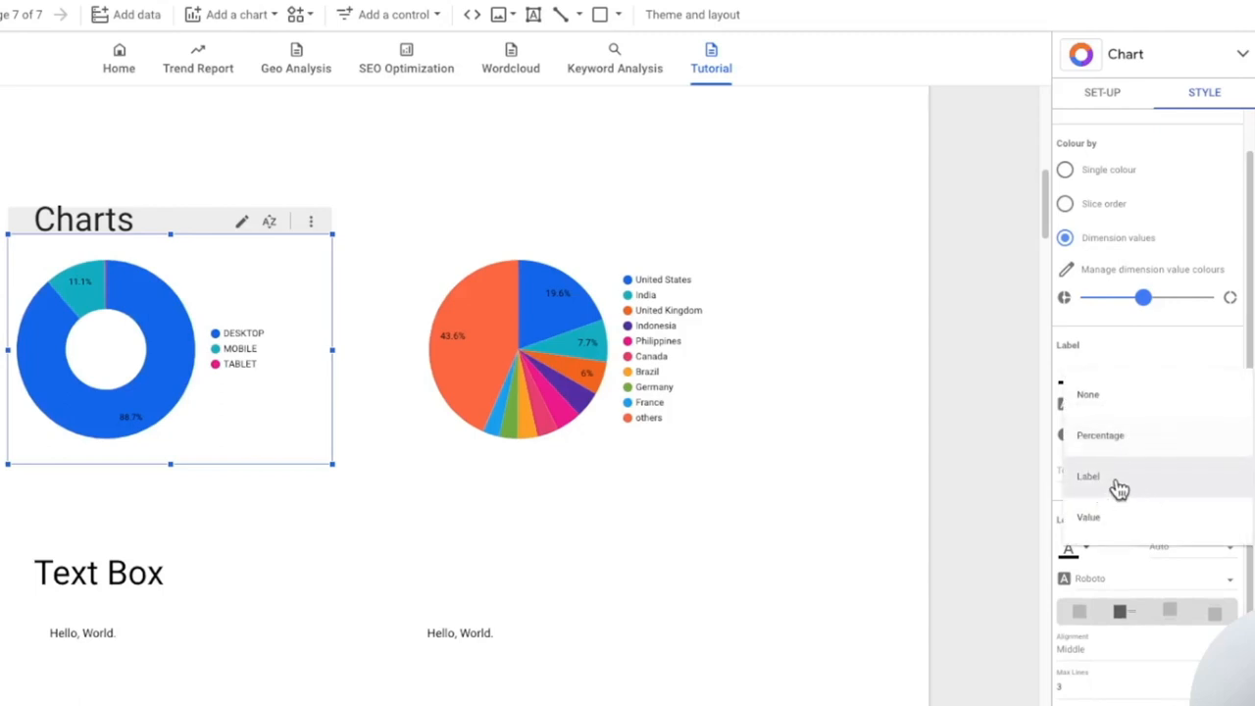
Label the device donut's slices by name, then paste only its style onto the country chart
{"action": "left_click", "coordinate": [1087, 475]}
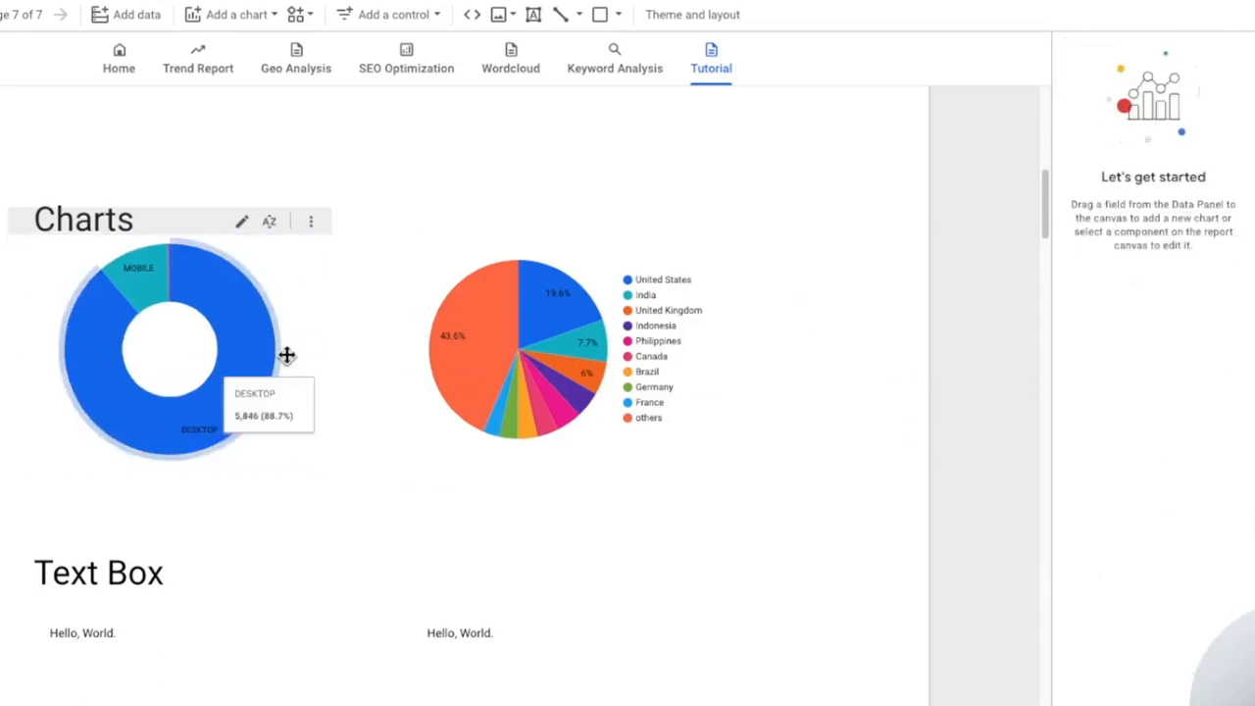
{"action": "left_click", "coordinate": [169, 348]}
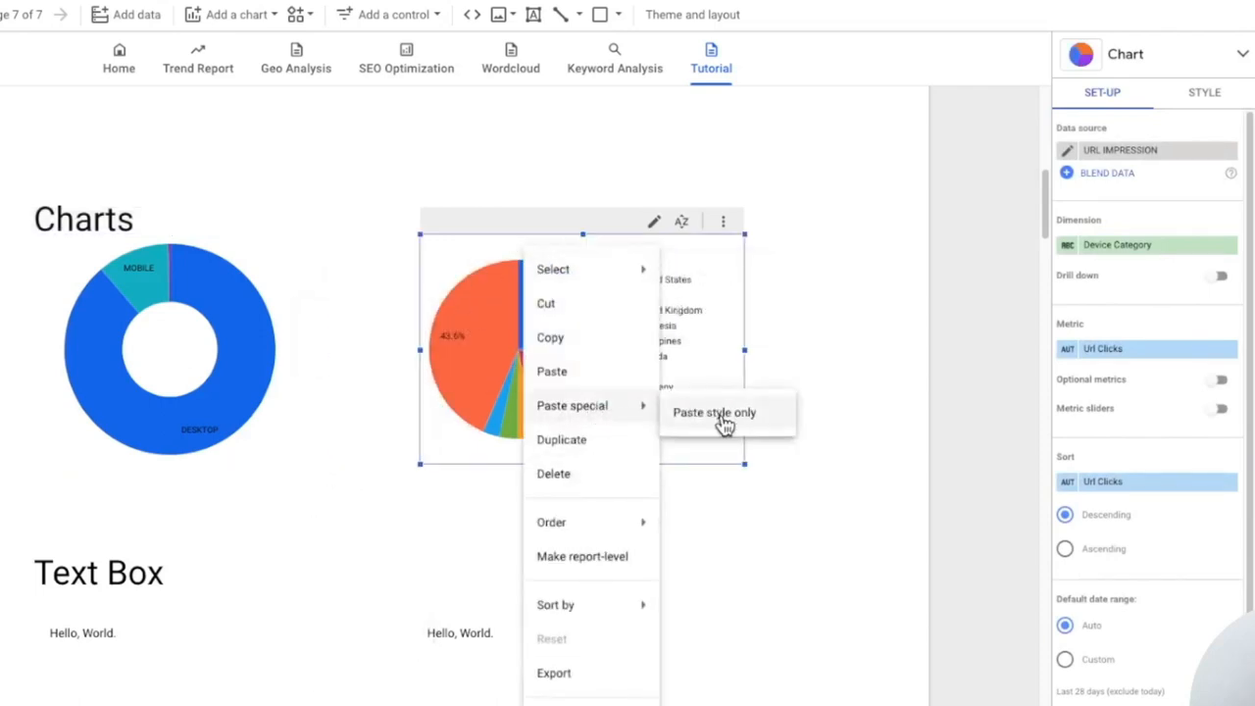
{"action": "left_click", "coordinate": [714, 412]}
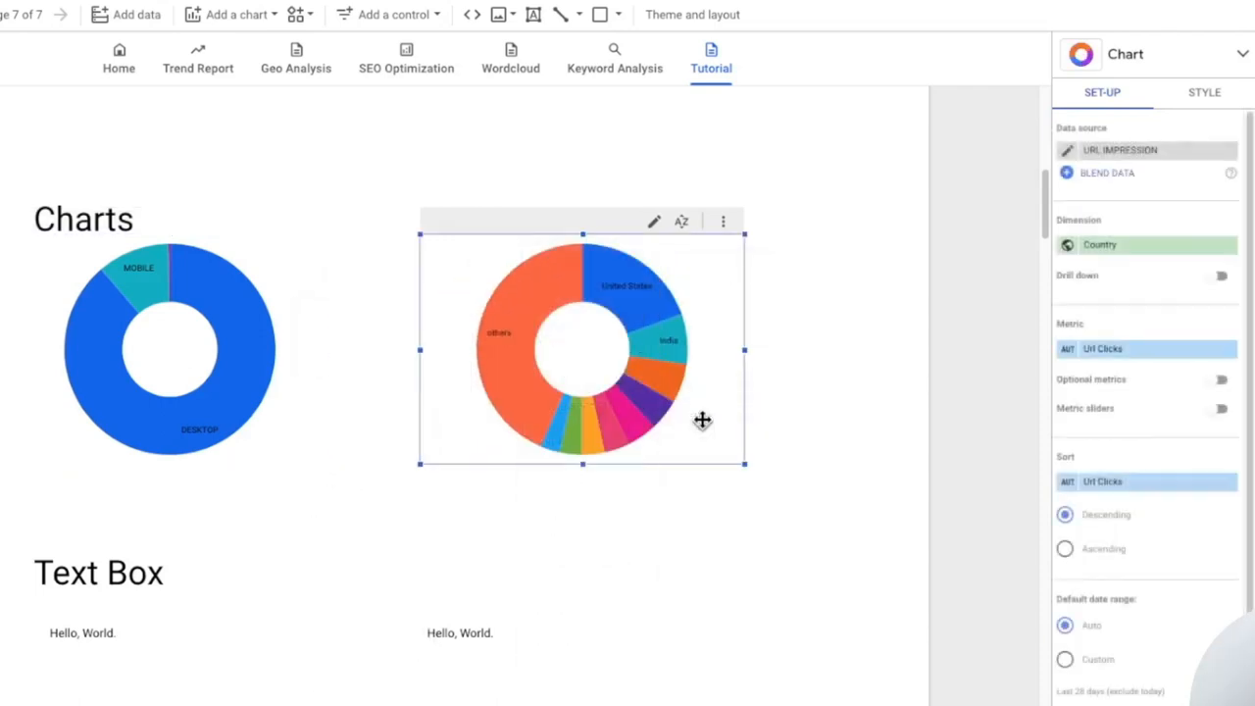
{"action": "mouse_move", "coordinate": [674, 436]}
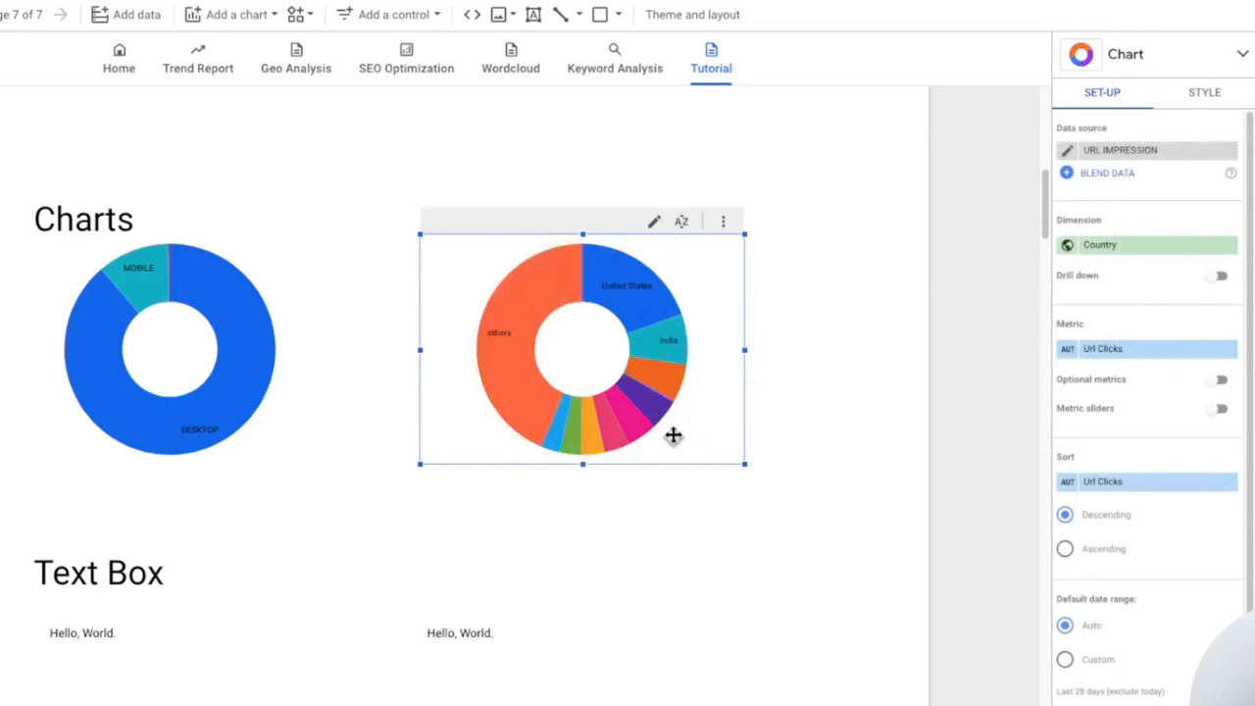
{"action": "mouse_move", "coordinate": [355, 390]}
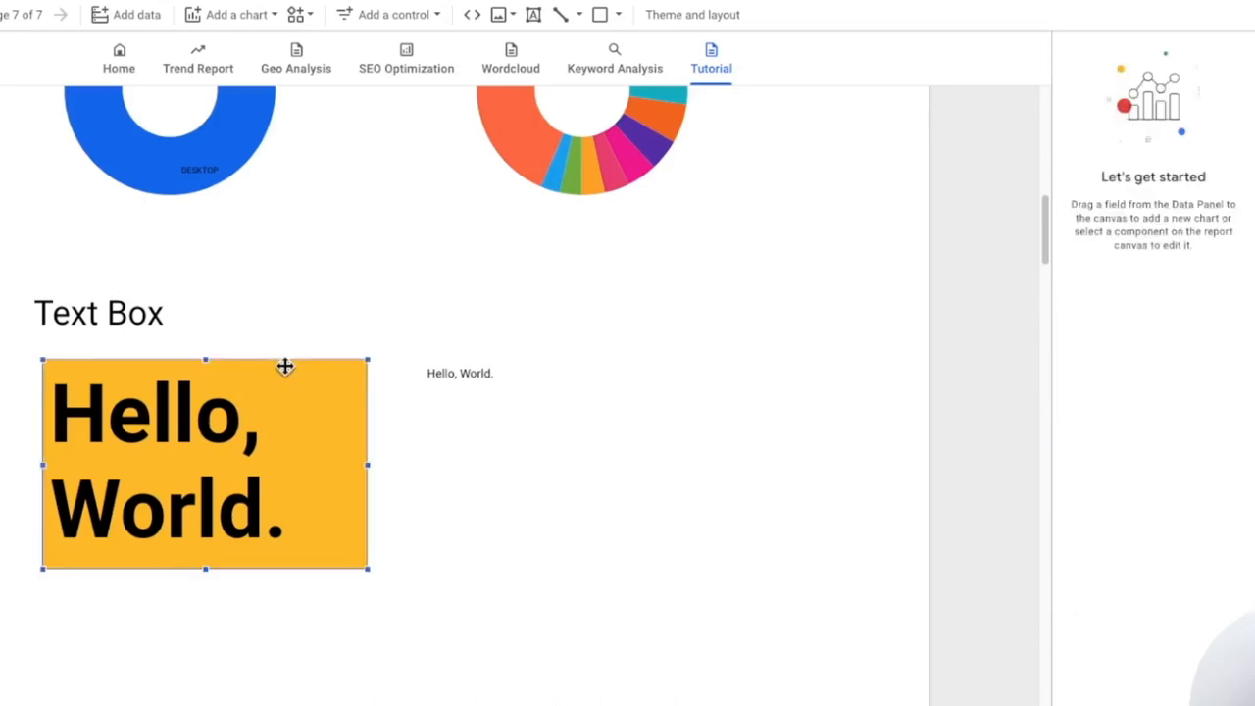
Paste the yellow text box's style onto the second text box and enter 'Good Morning'
{"action": "right_click", "coordinate": [206, 460]}
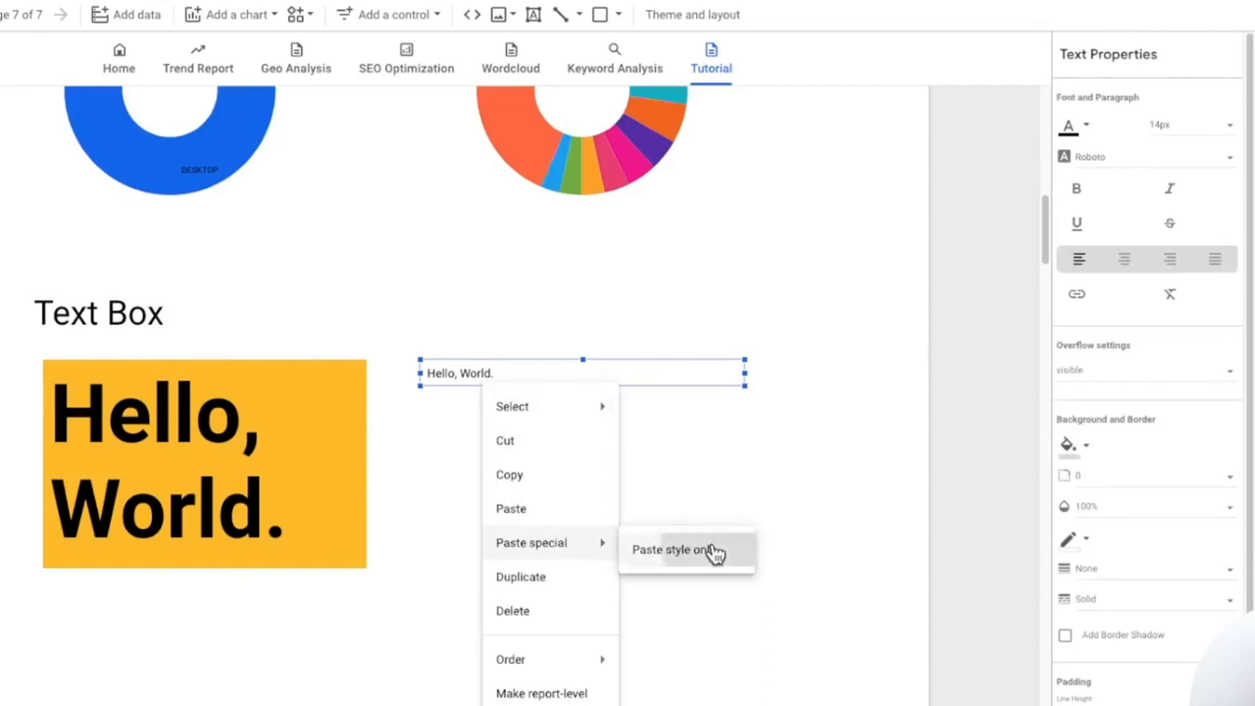
{"action": "left_click", "coordinate": [669, 549]}
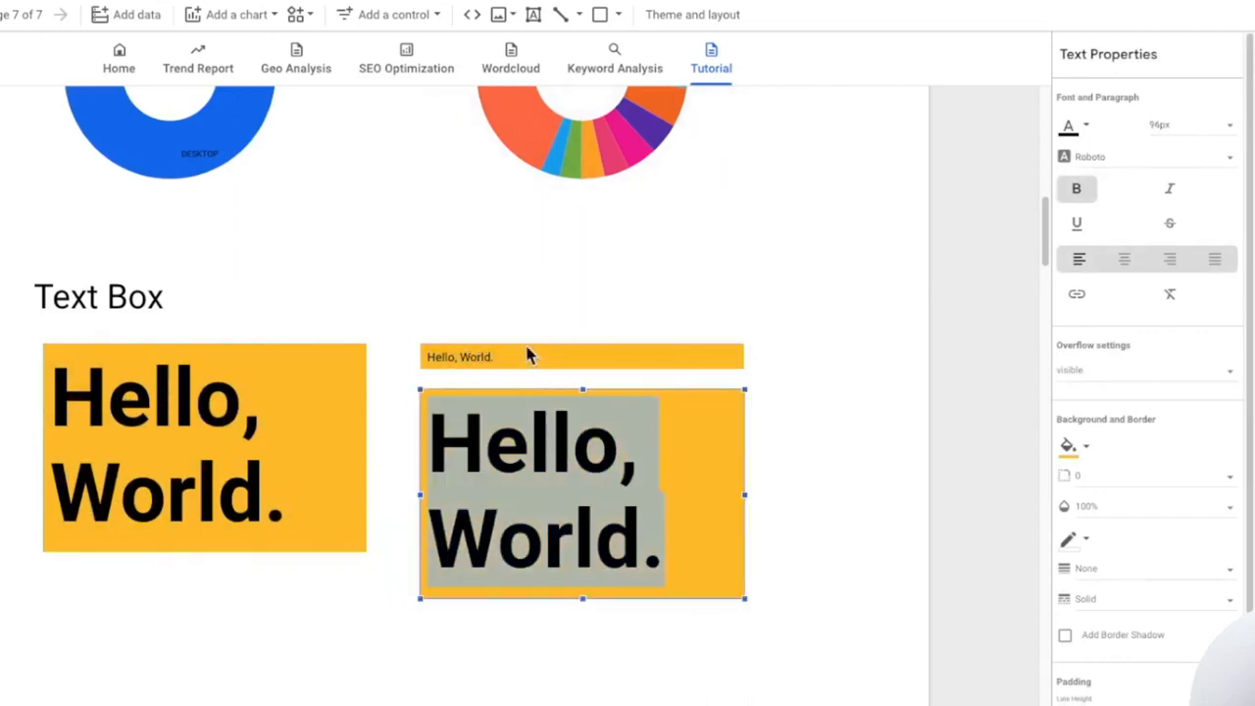
{"action": "type", "text": "Good Morning"}
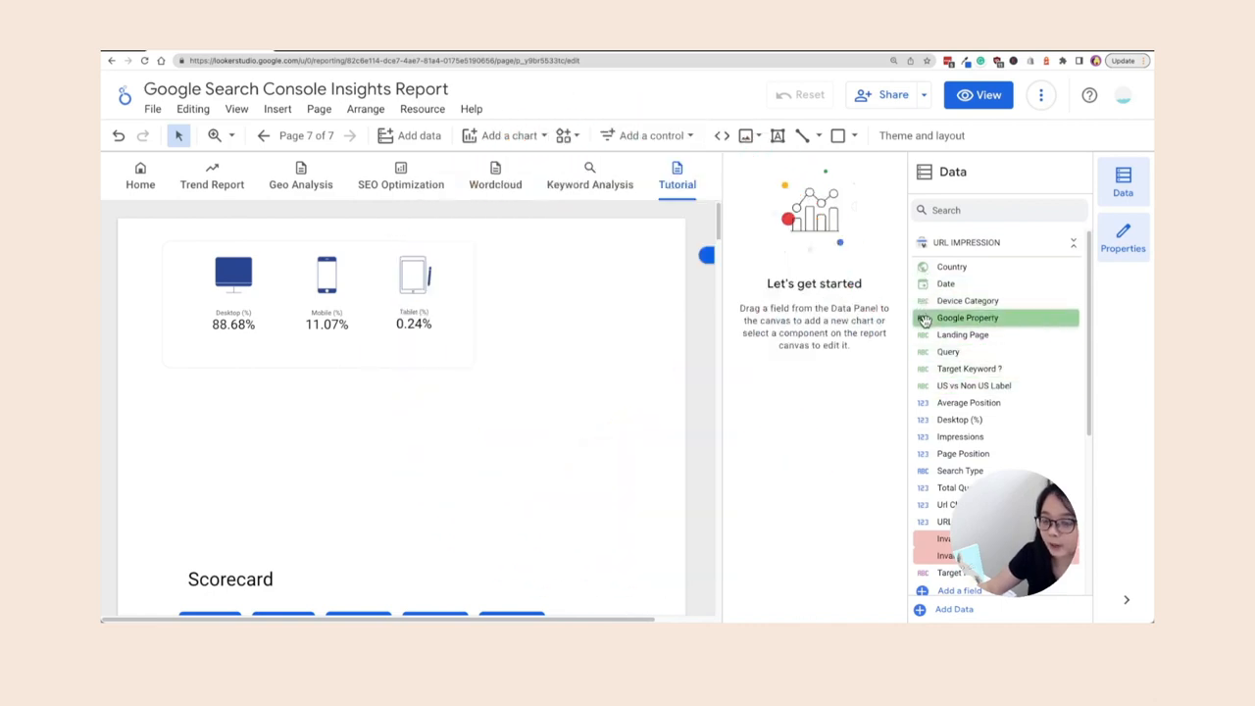
{"action": "mouse_move", "coordinate": [968, 367]}
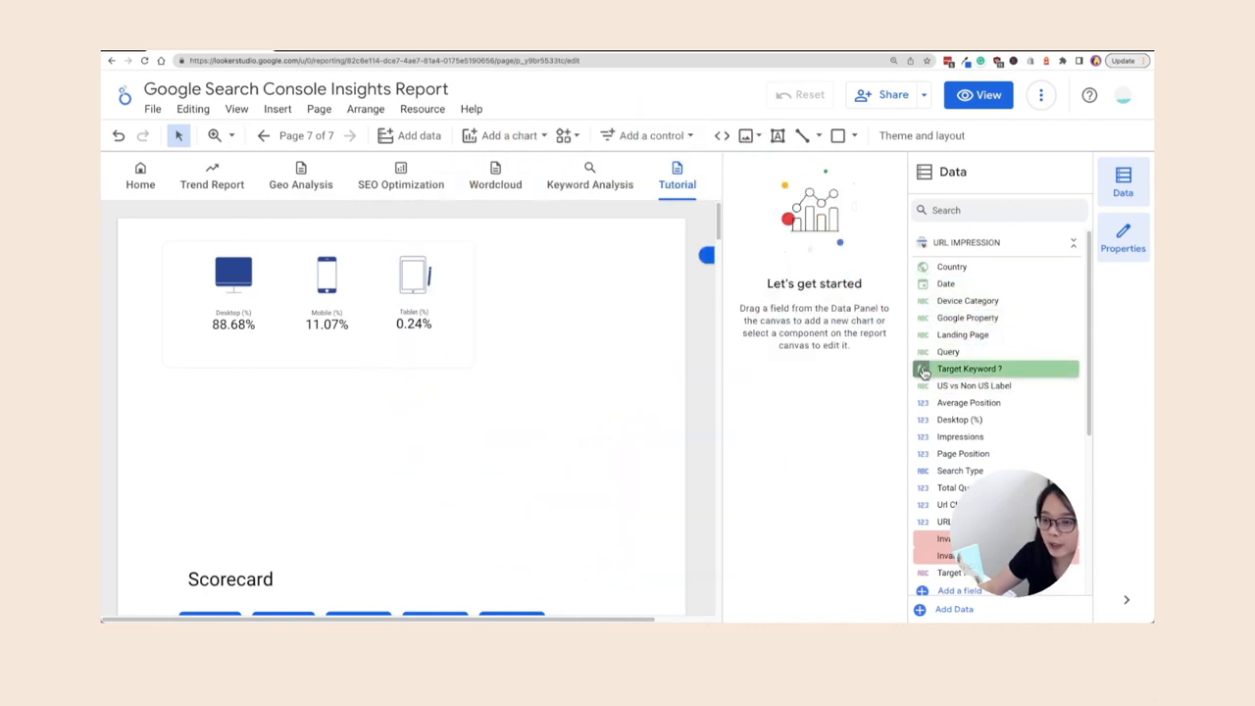
{"action": "mouse_move", "coordinate": [911, 376]}
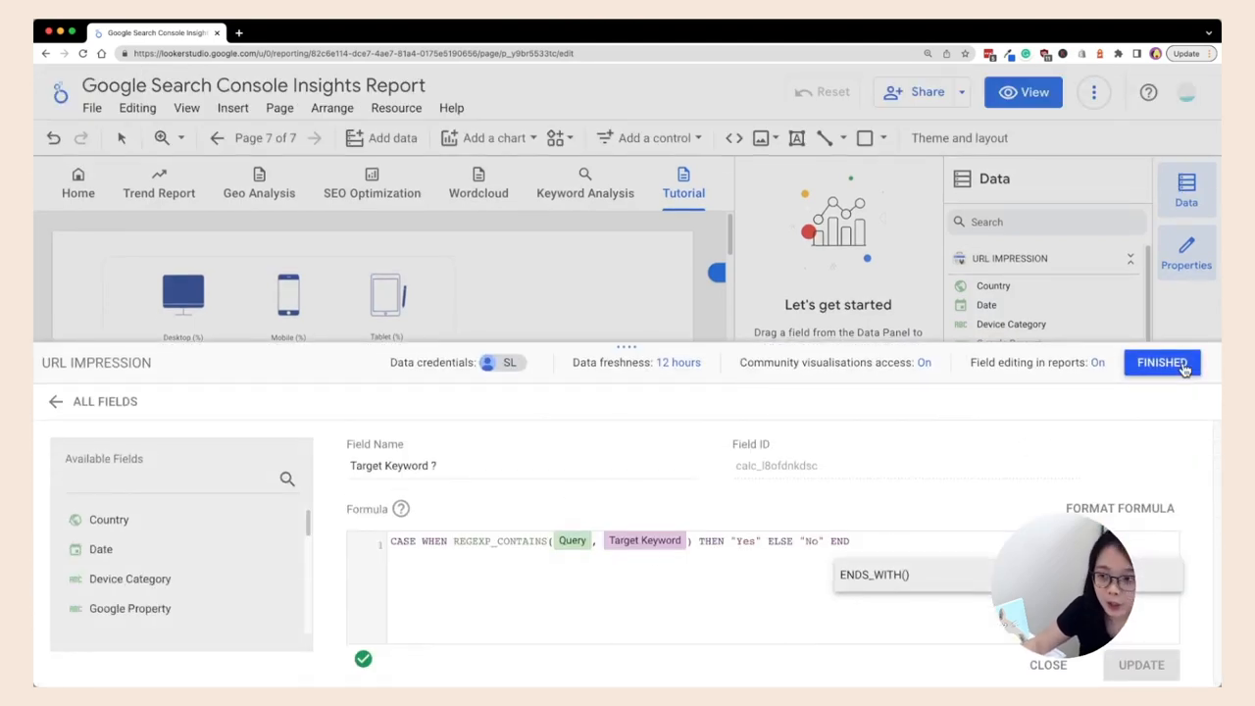
Rename the field to '[Calc] Target Keyword ?', copy the prefix, and save it
{"action": "left_click", "coordinate": [1160, 361]}
{"action": "type", "text": "[Calc] "}
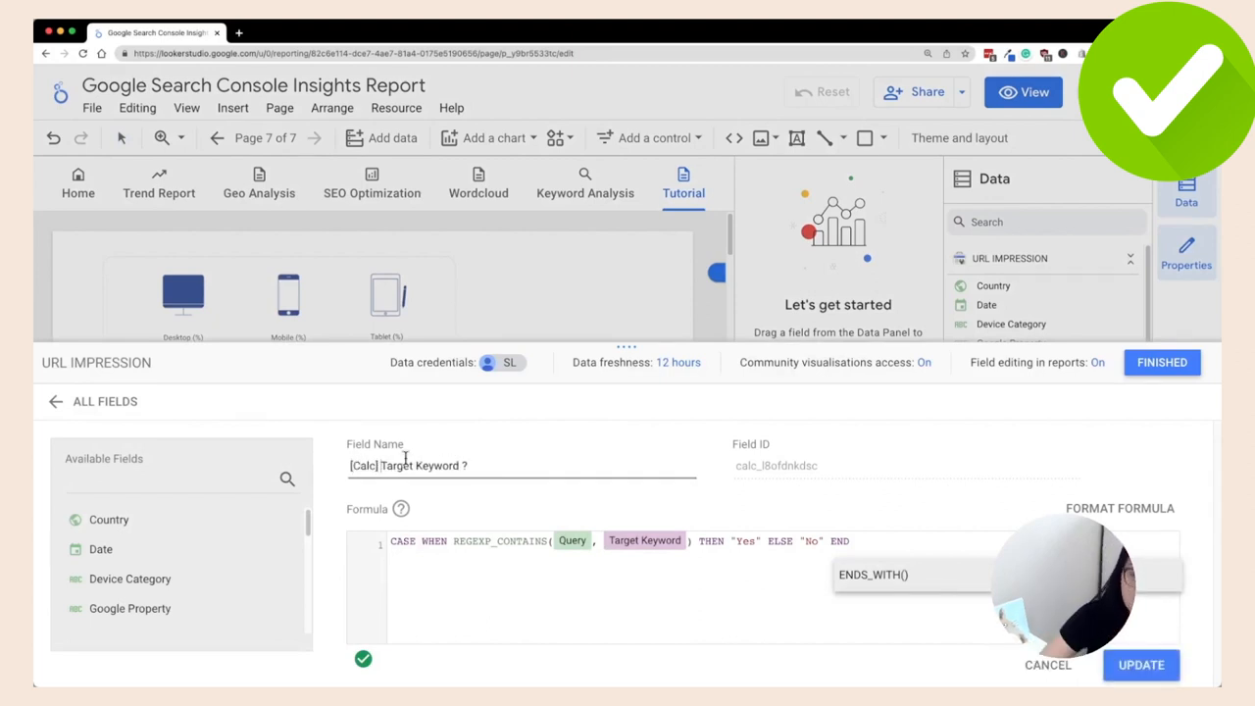
{"action": "double_click", "coordinate": [363, 465]}
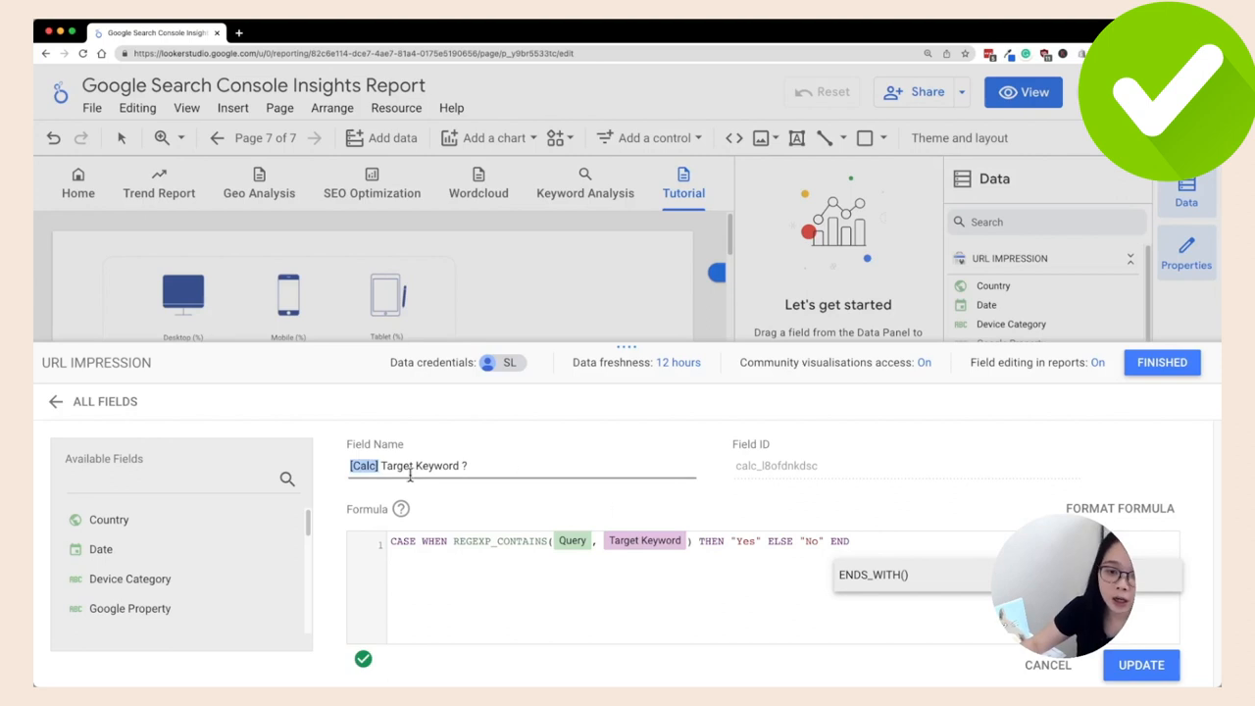
{"action": "left_click", "coordinate": [1140, 665]}
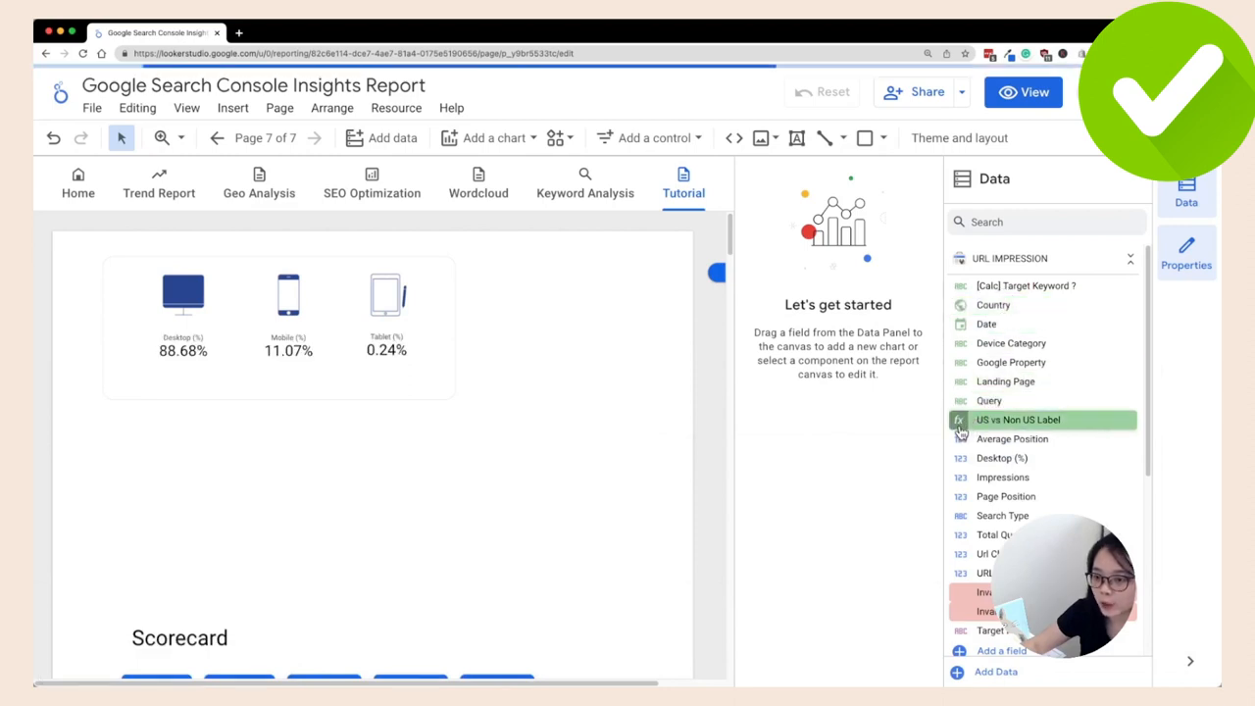
Prefix US vs Non US Label with [Calc], update it, and finish editing fields
{"action": "left_click", "coordinate": [1018, 419]}
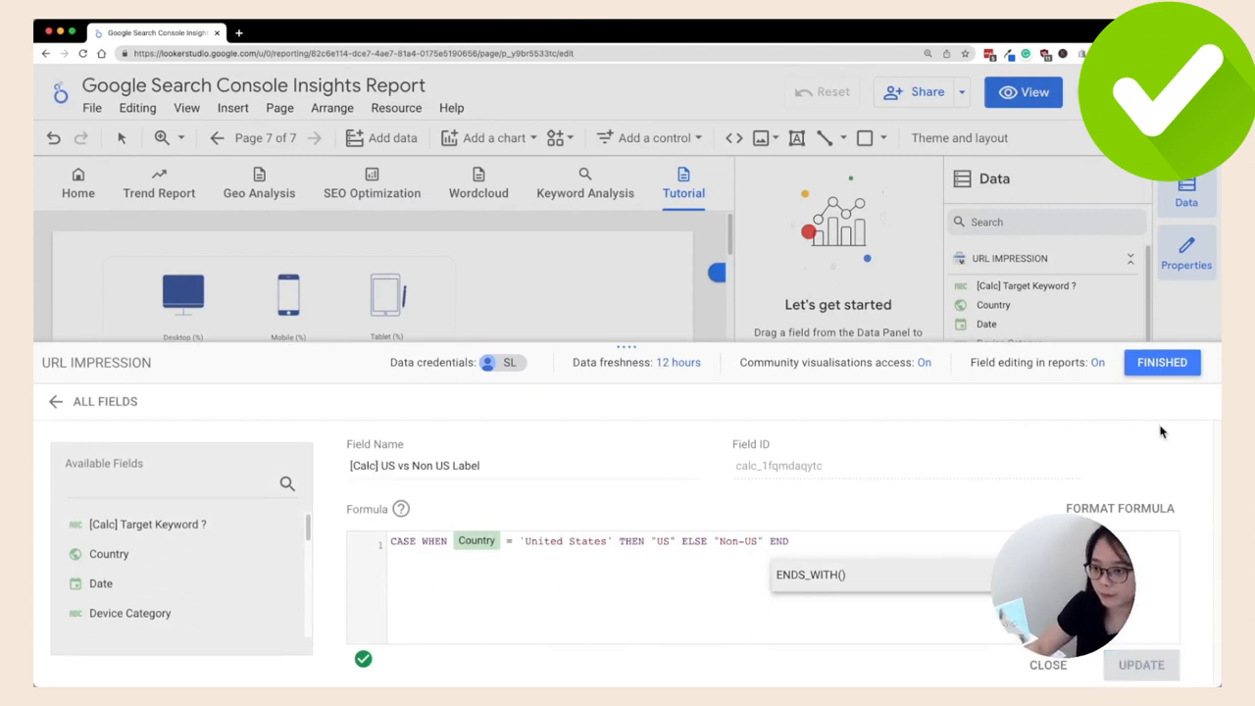
{"action": "left_click", "coordinate": [1162, 361]}
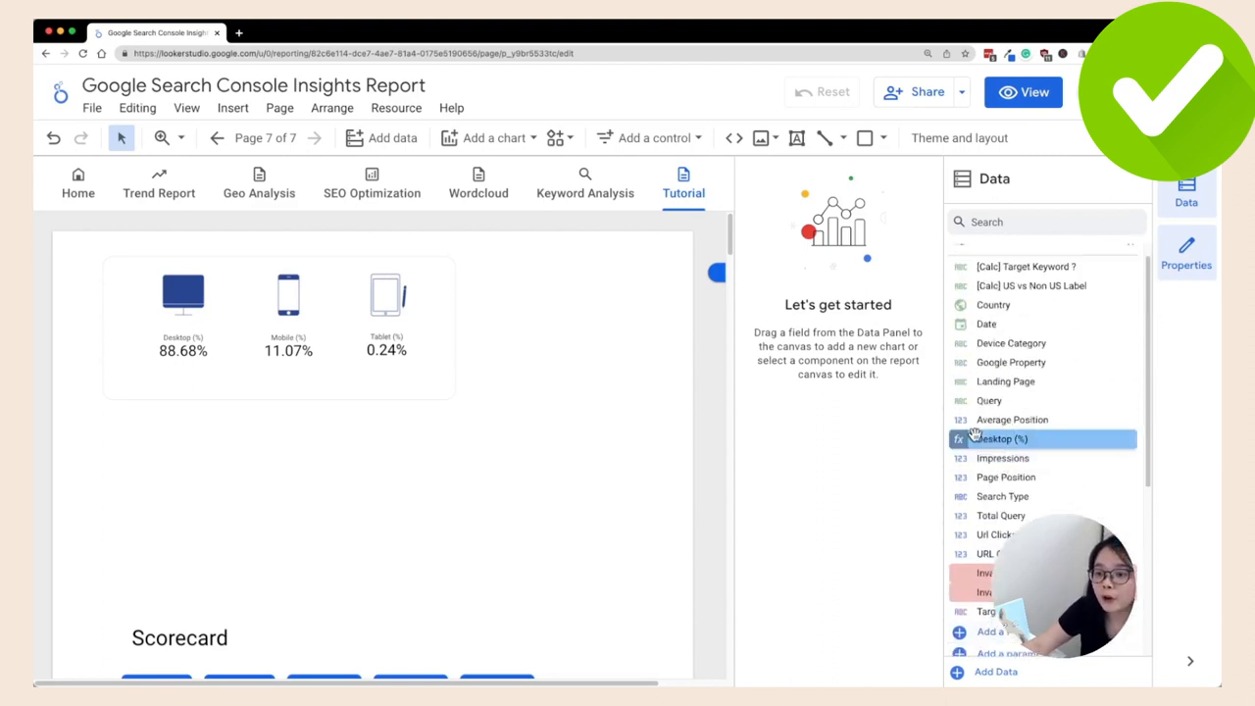
{"action": "mouse_move", "coordinate": [990, 534]}
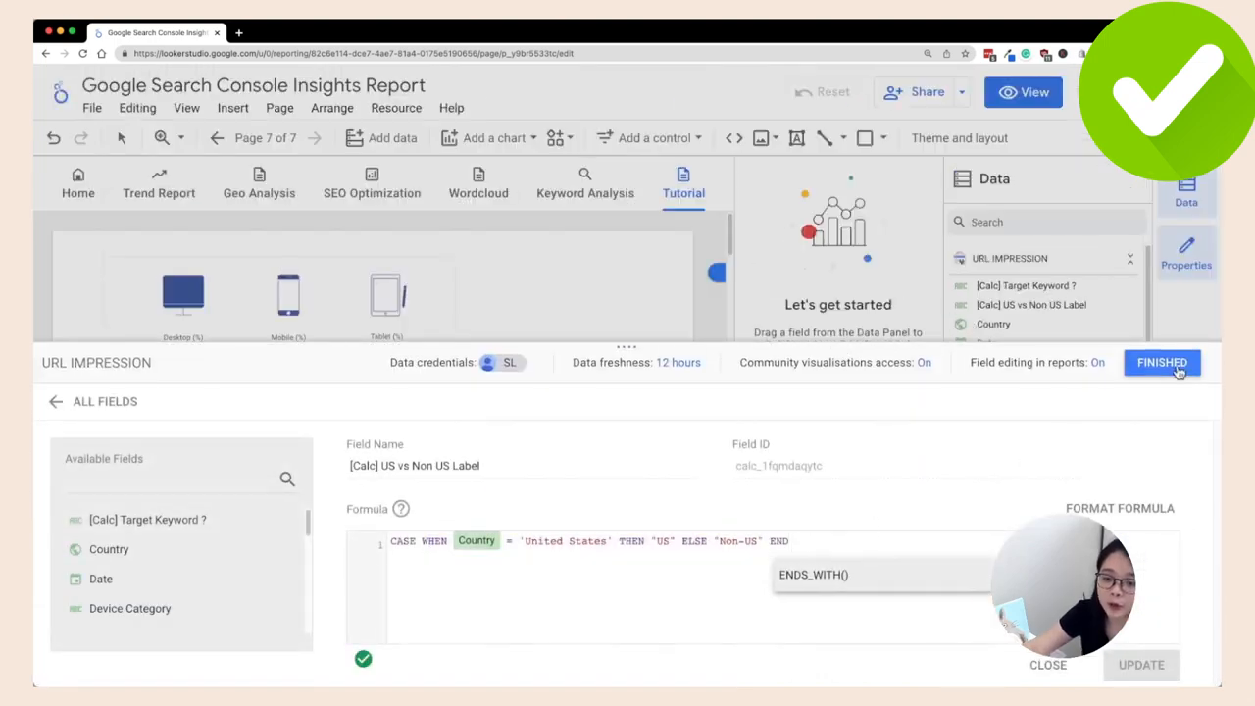
{"action": "left_click", "coordinate": [1161, 362]}
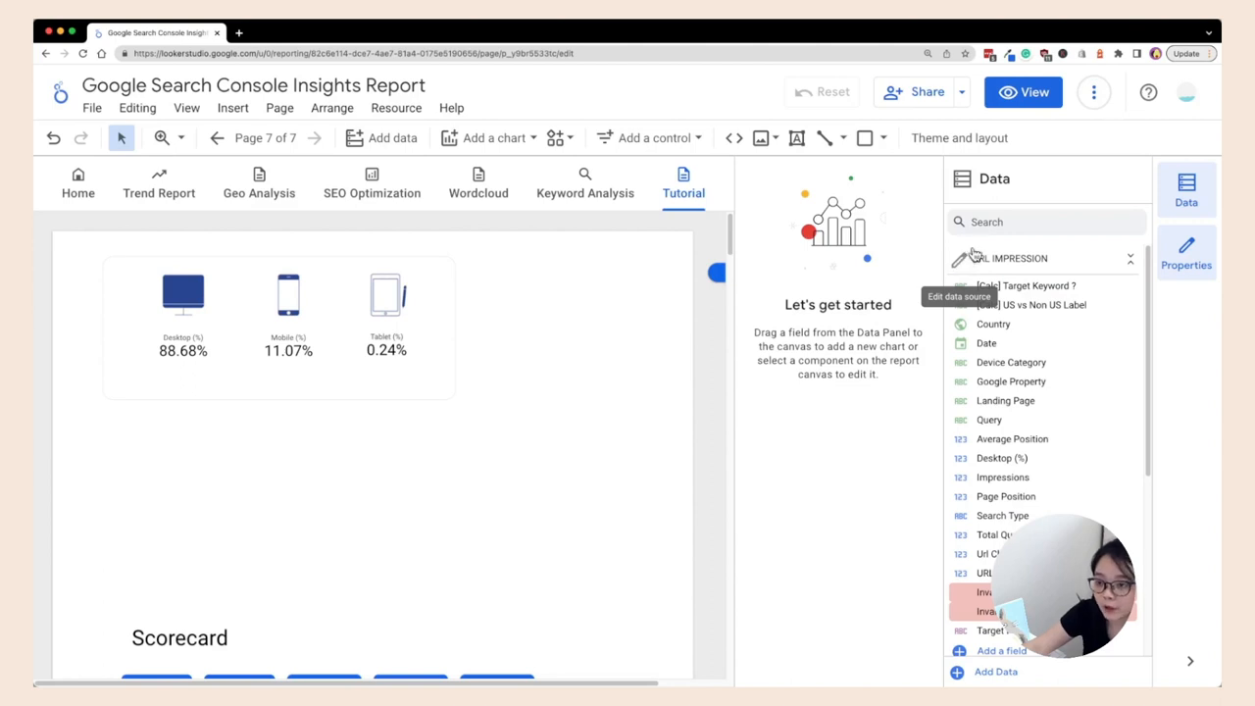
Review the URL IMPRESSION source's dimensions, metrics and parameters showing both [Calc] fields
{"action": "left_click", "coordinate": [960, 258]}
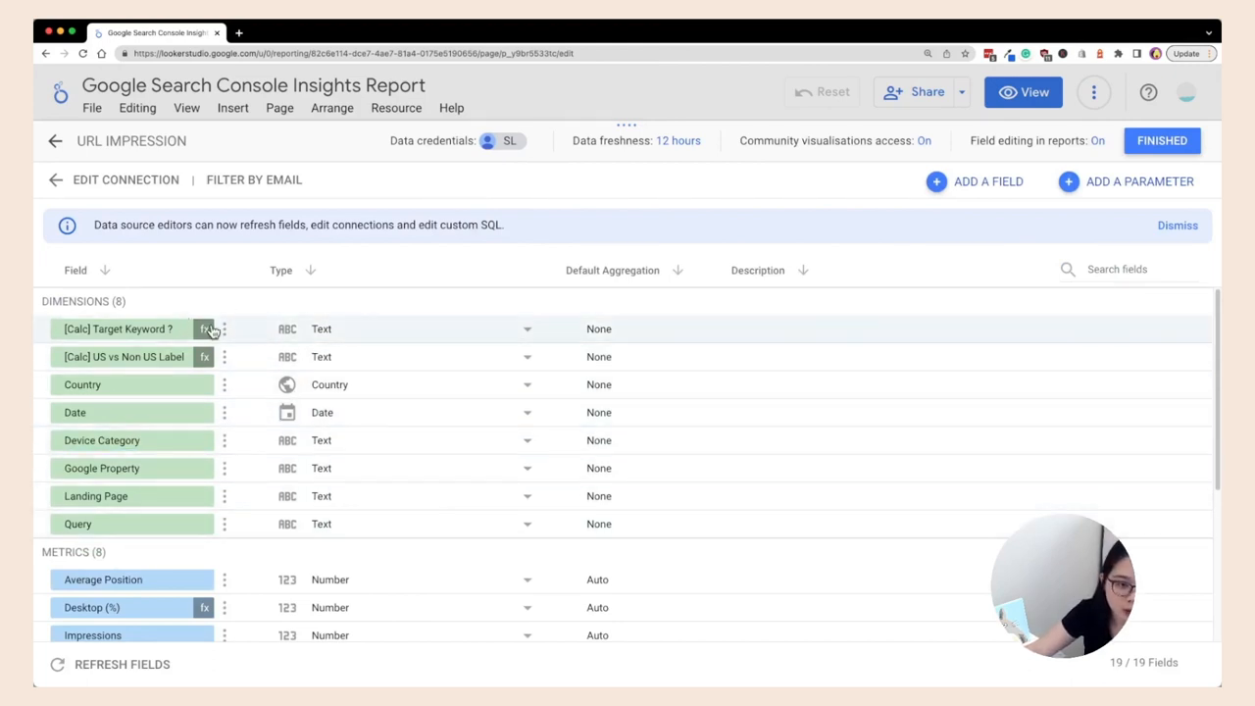
{"action": "scroll", "scroll_direction": "down", "scroll_amount": 3}
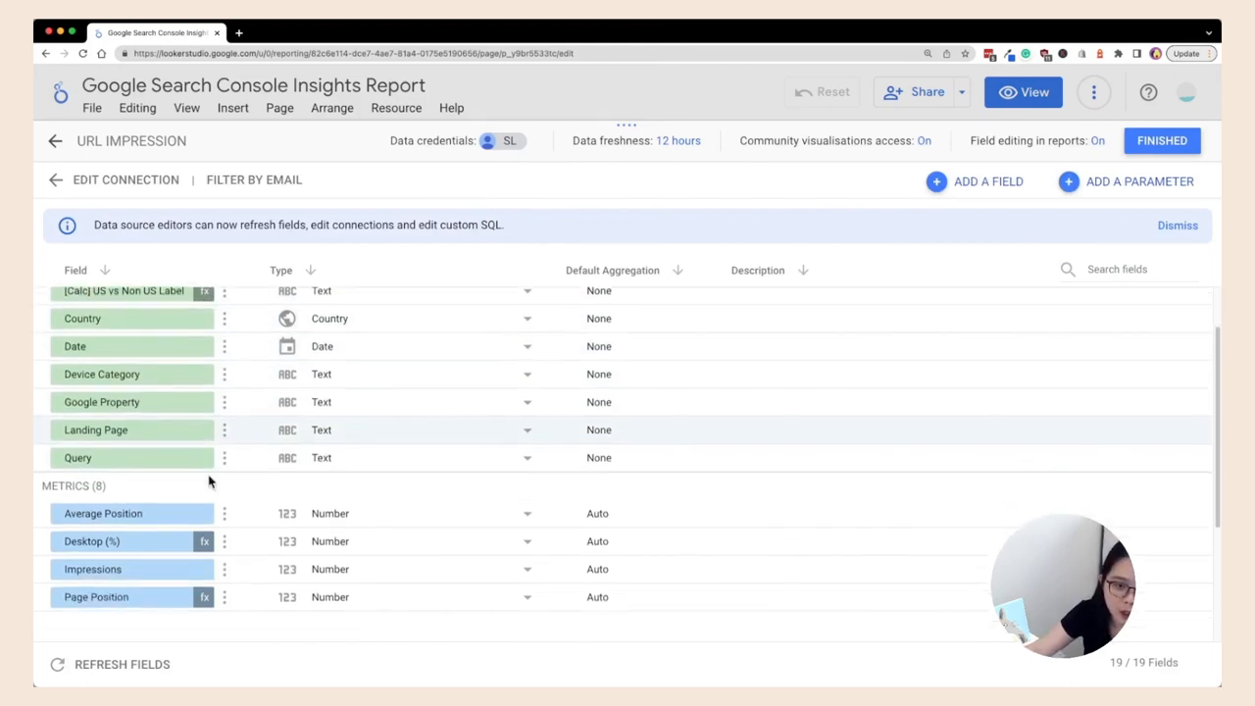
{"action": "scroll", "scroll_direction": "down", "scroll_amount": 3}
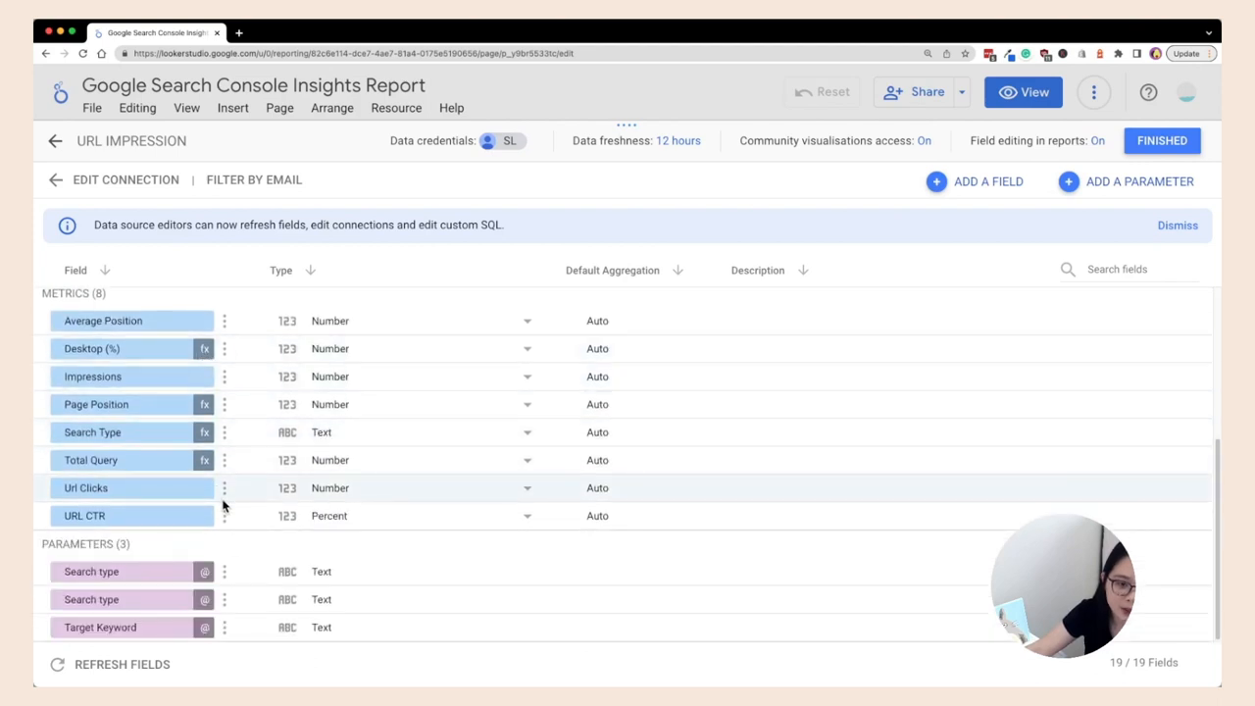
{"action": "left_click", "coordinate": [91, 348]}
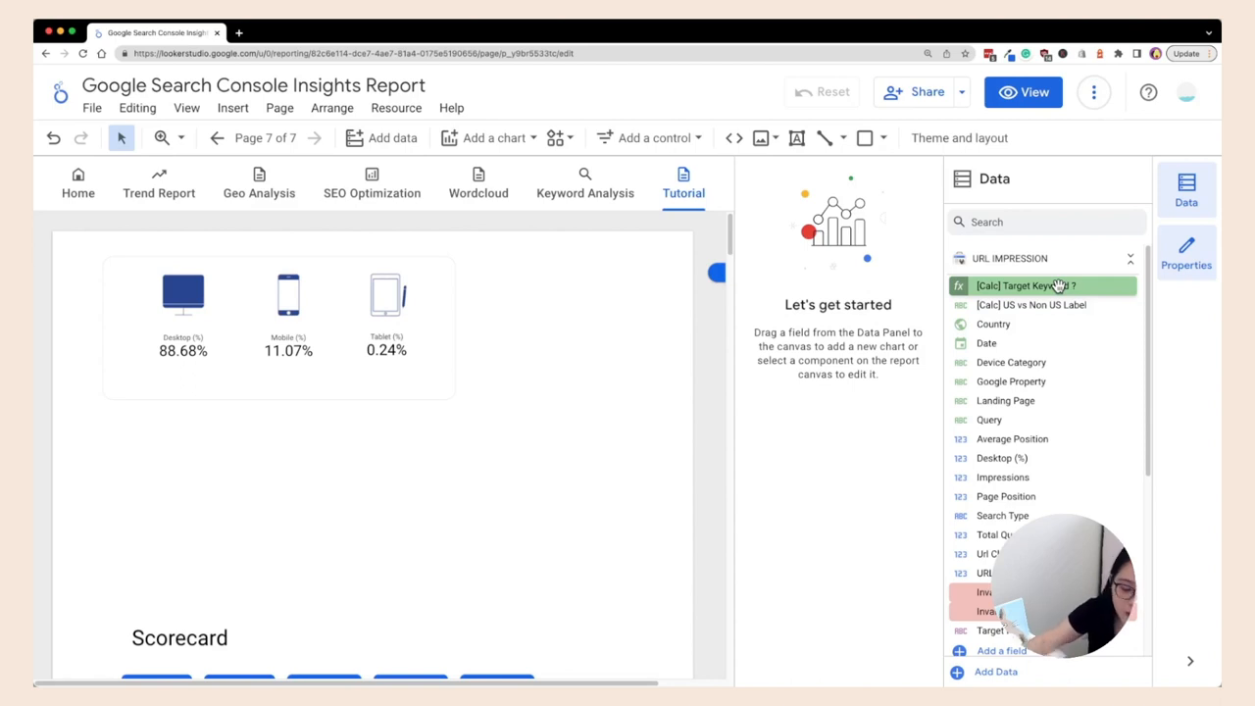
Show the Report pages panel listing all seven pages, Home through Tutorial
{"action": "left_click", "coordinate": [265, 138]}
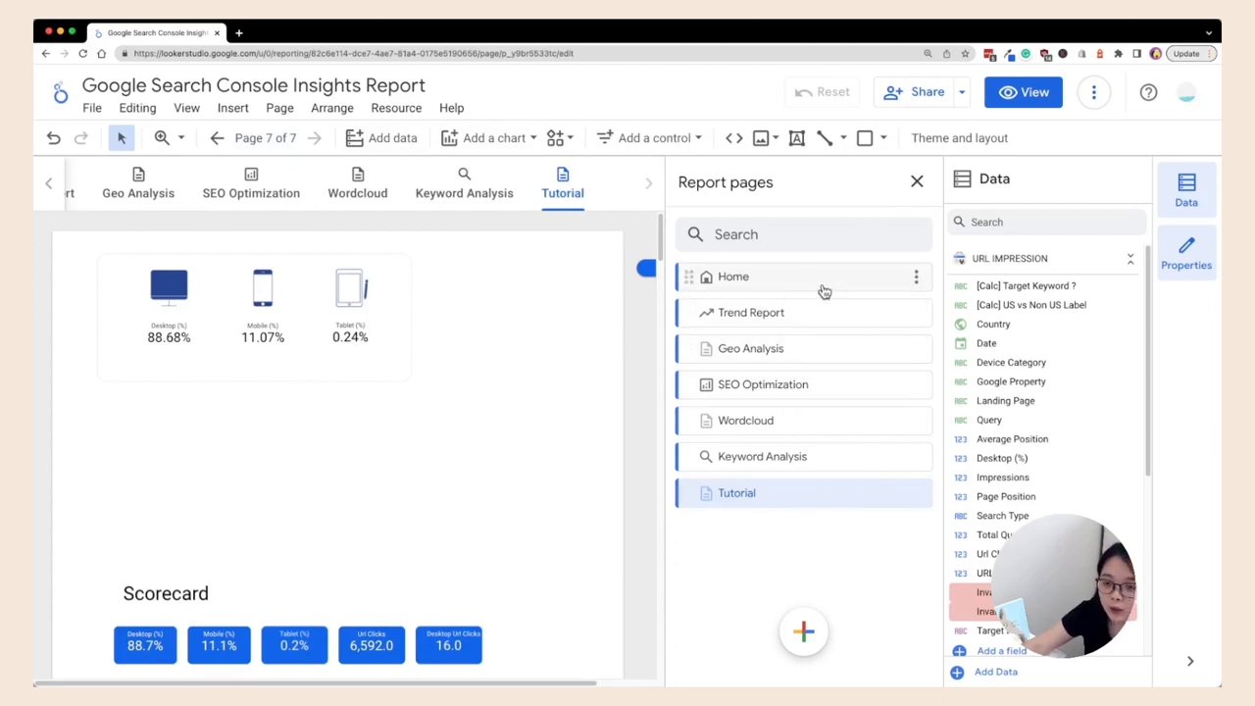
{"action": "mouse_move", "coordinate": [816, 316]}
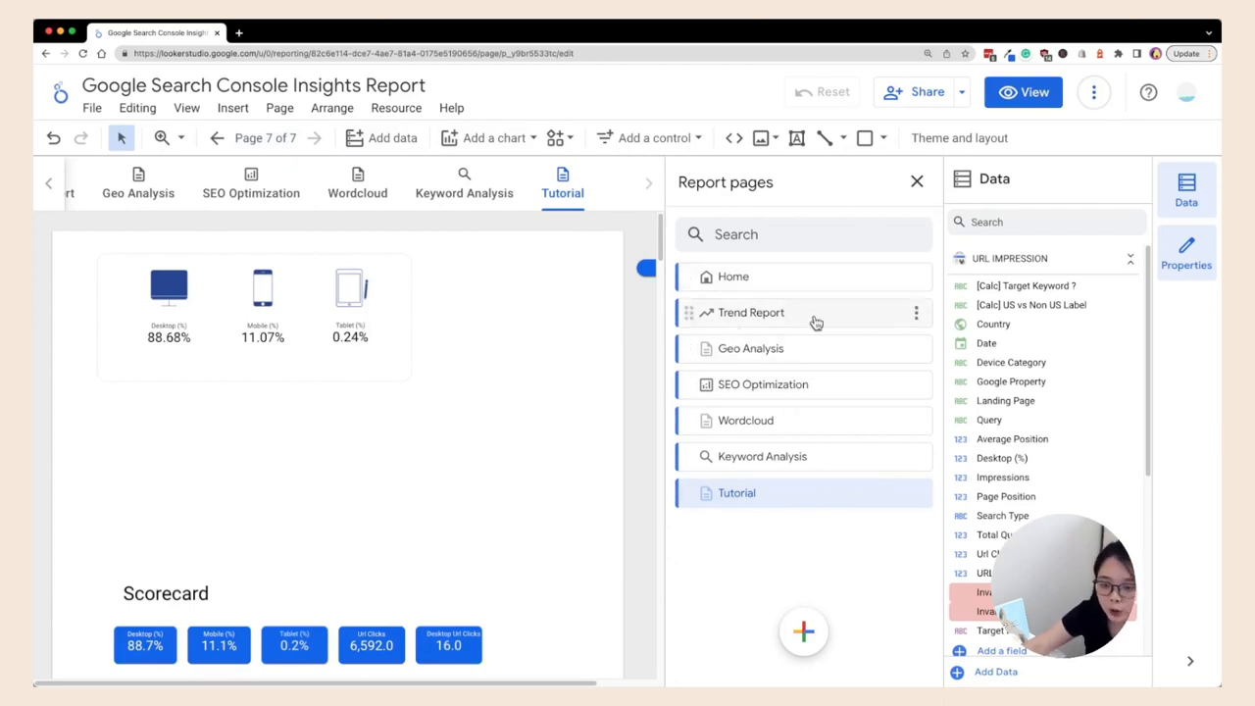
{"action": "mouse_move", "coordinate": [774, 303]}
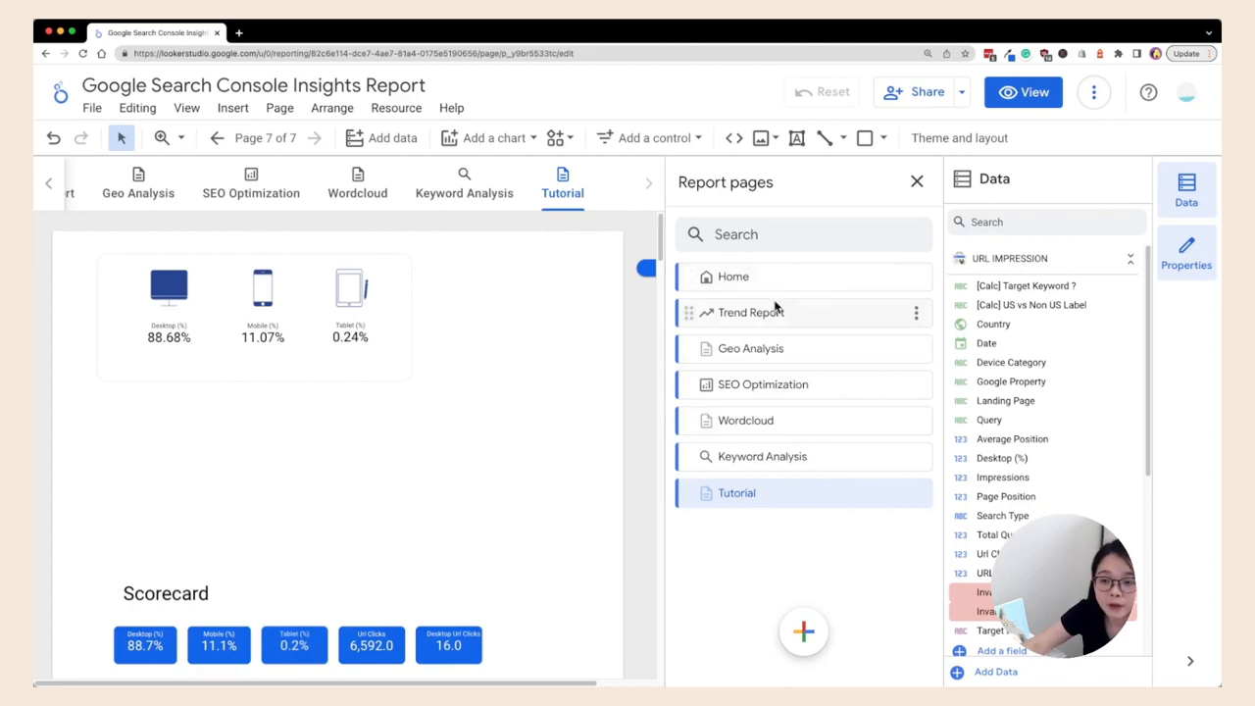
{"action": "mouse_move", "coordinate": [790, 330]}
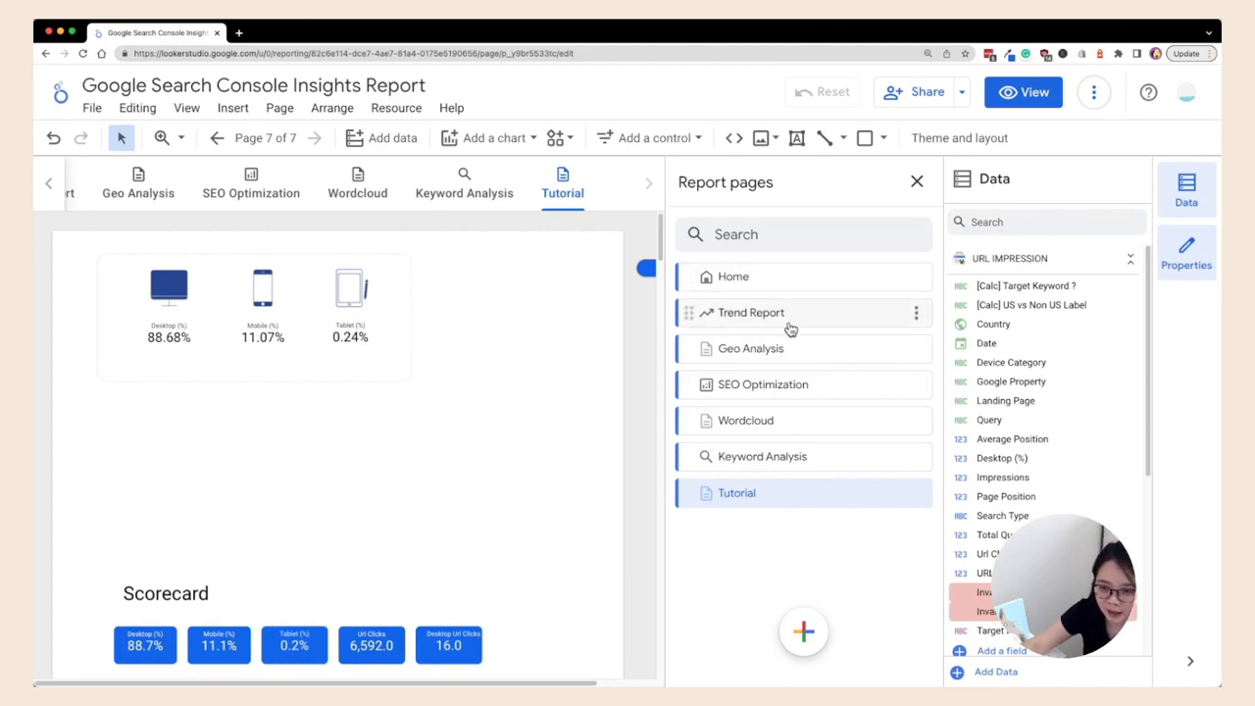
{"action": "mouse_move", "coordinate": [870, 264]}
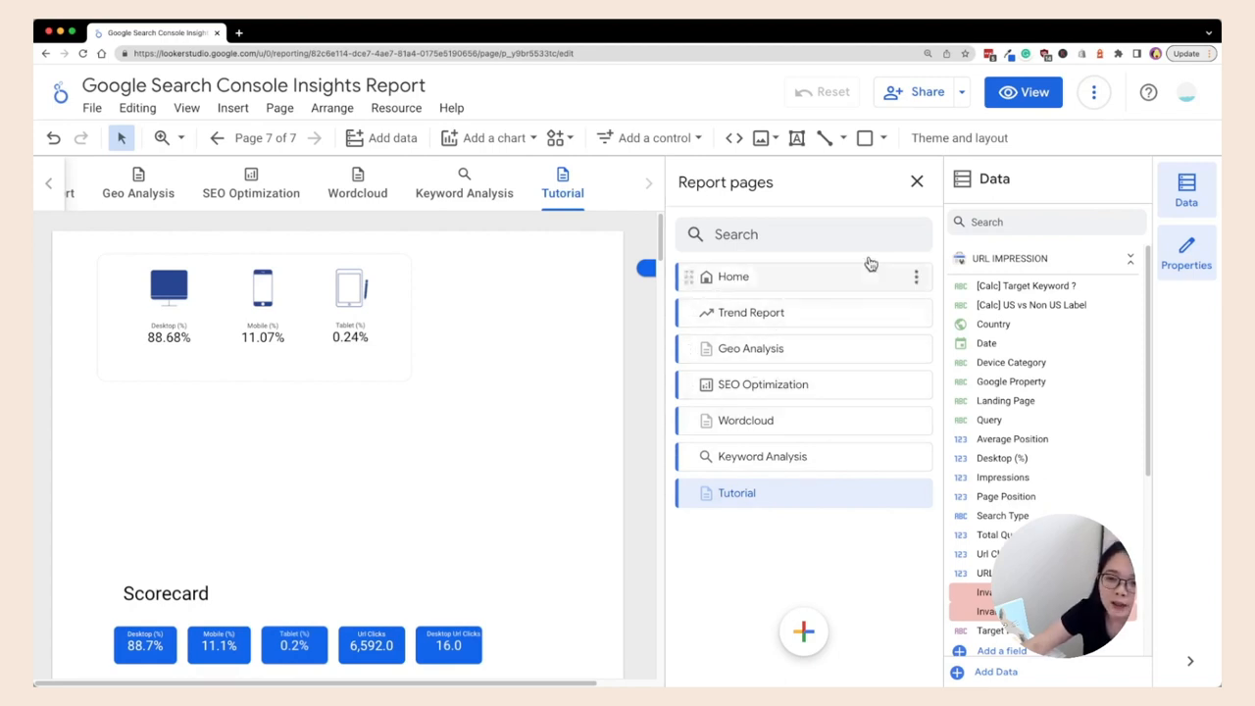